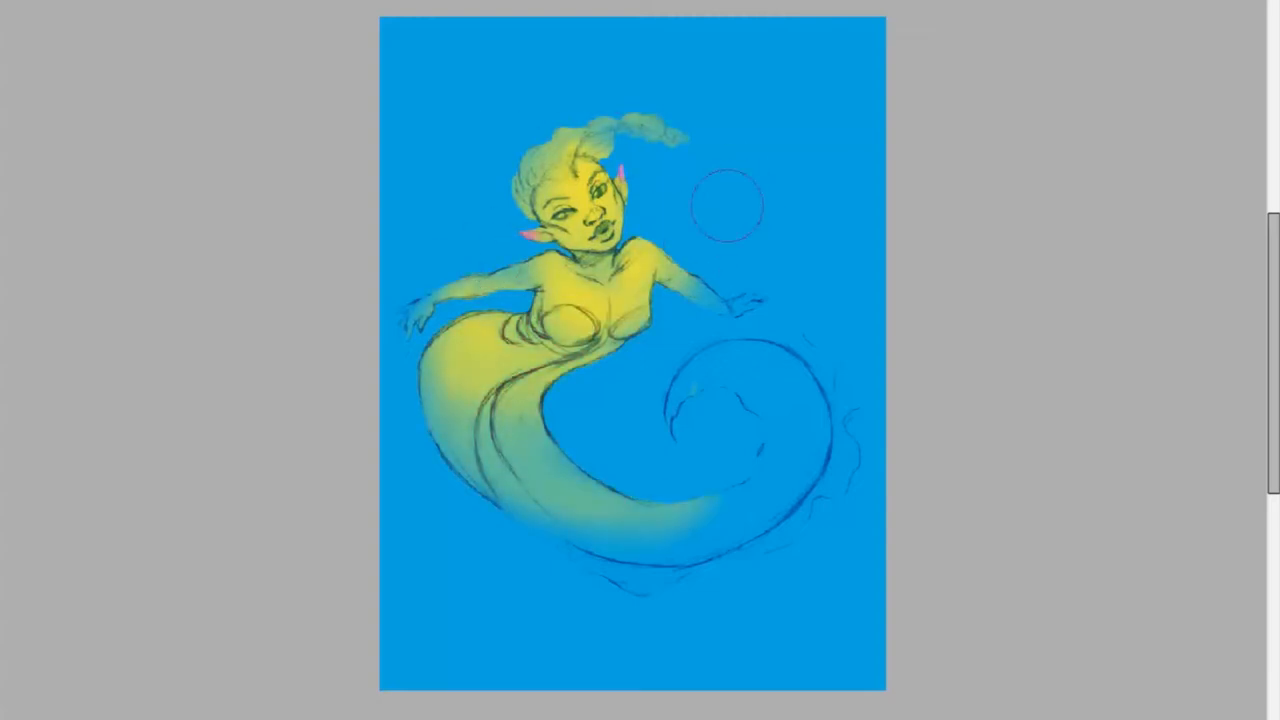
# Brush yellow skin and an orange top over the sketch against a deep blue background
pyautogui.moveTo(730, 204); pyautogui.dragTo(404, 420)
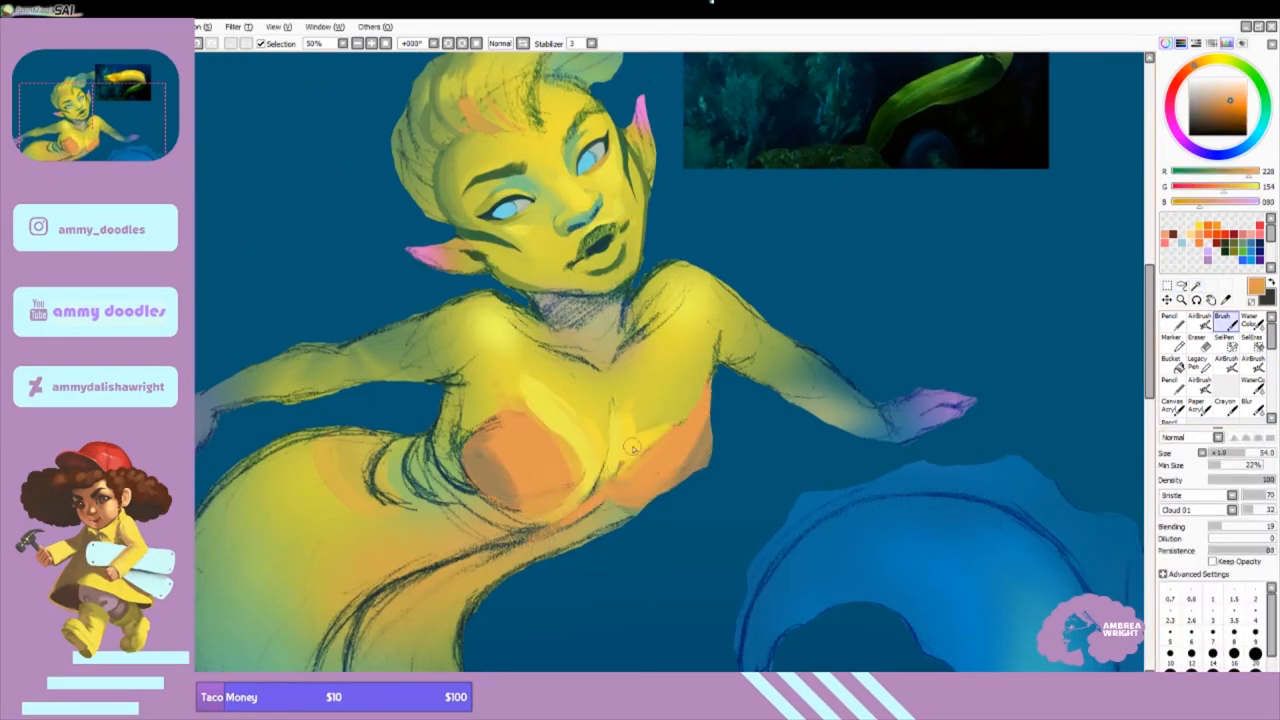
pyautogui.moveTo(636, 448); pyautogui.dragTo(596, 496)
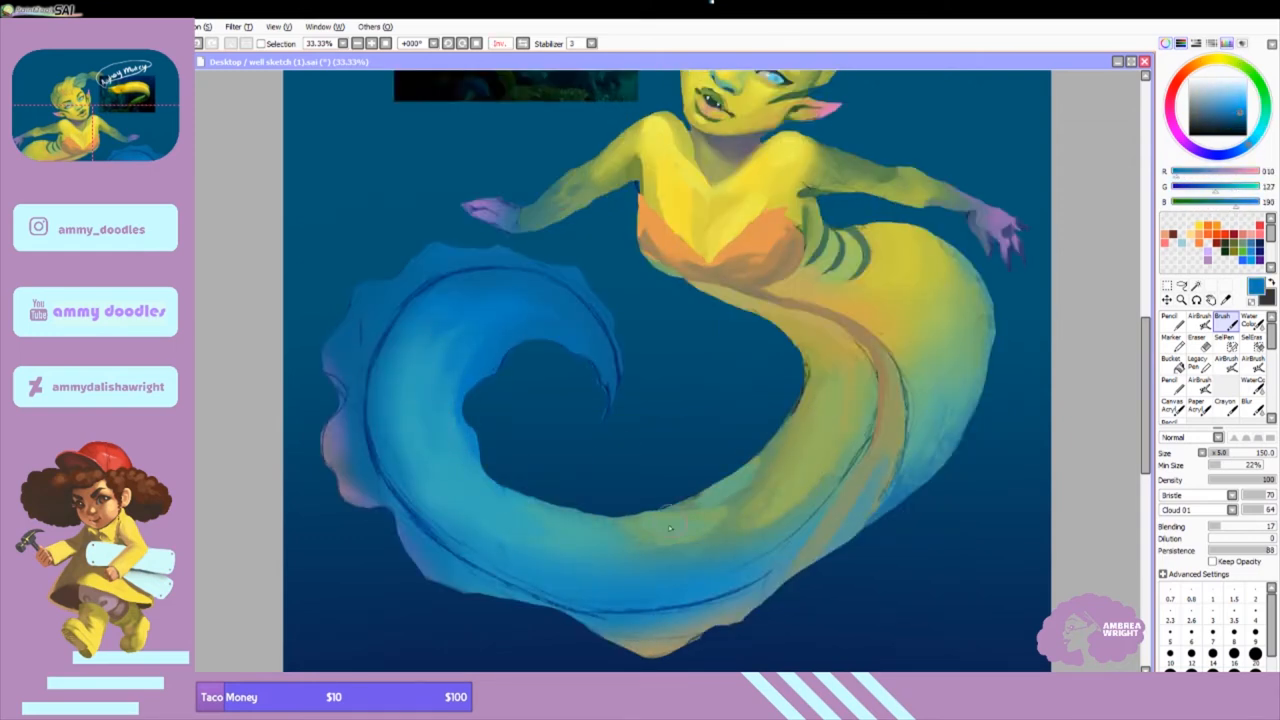
# Stroke dark side stripes along the ribs and add fangs to her mouth
pyautogui.moveTo(670, 528); pyautogui.dragTo(816, 444)
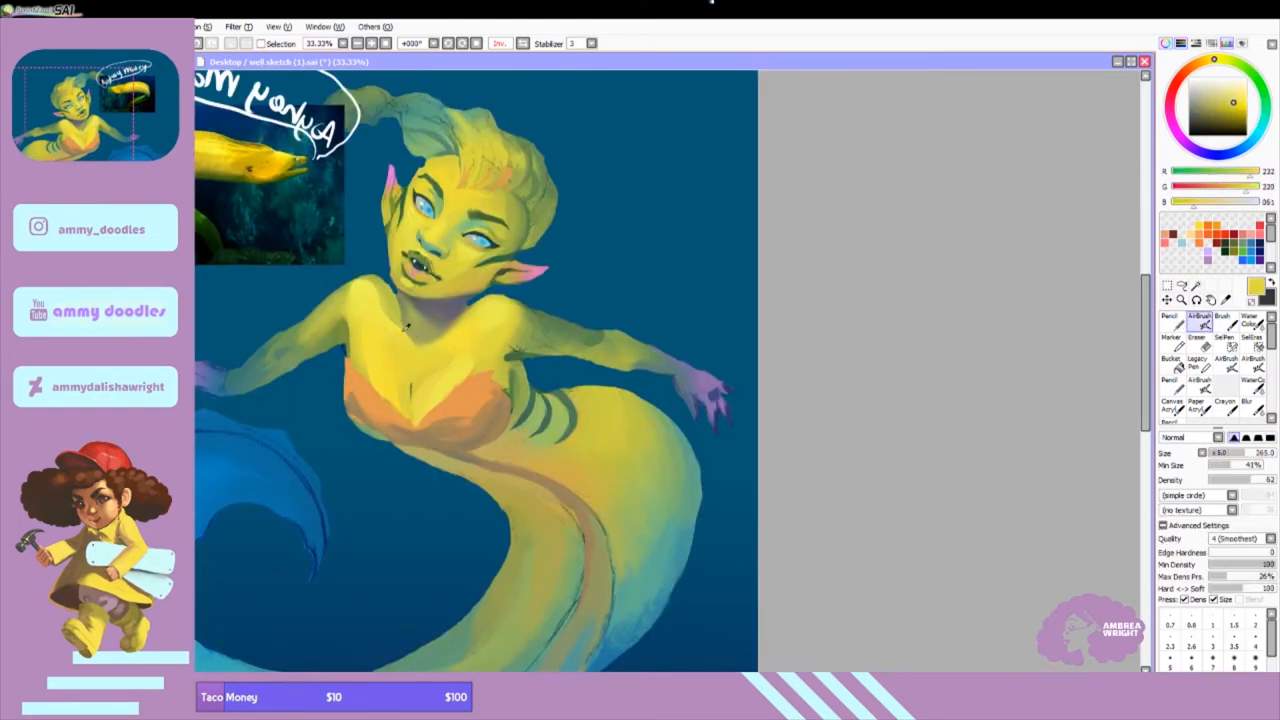
# Shade the face and the surrounding yellow eels softly against the deep blue water
pyautogui.click(420, 350)
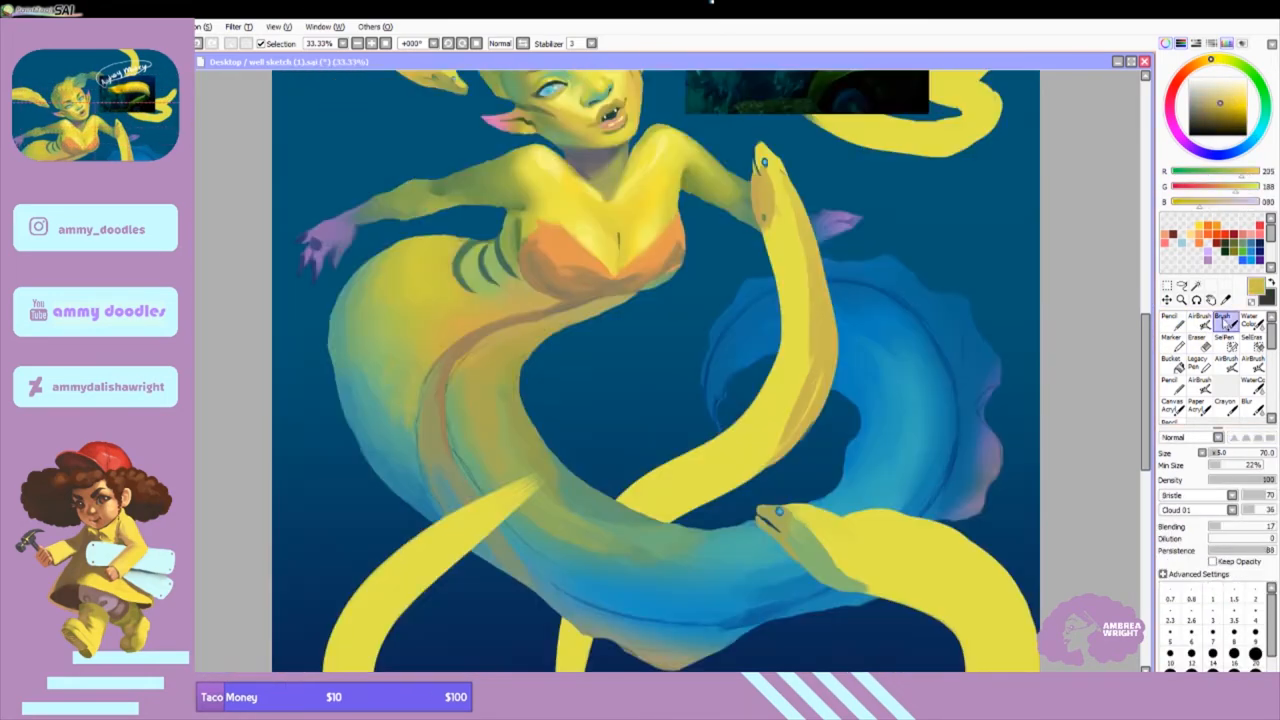
pyautogui.click(1196, 342)
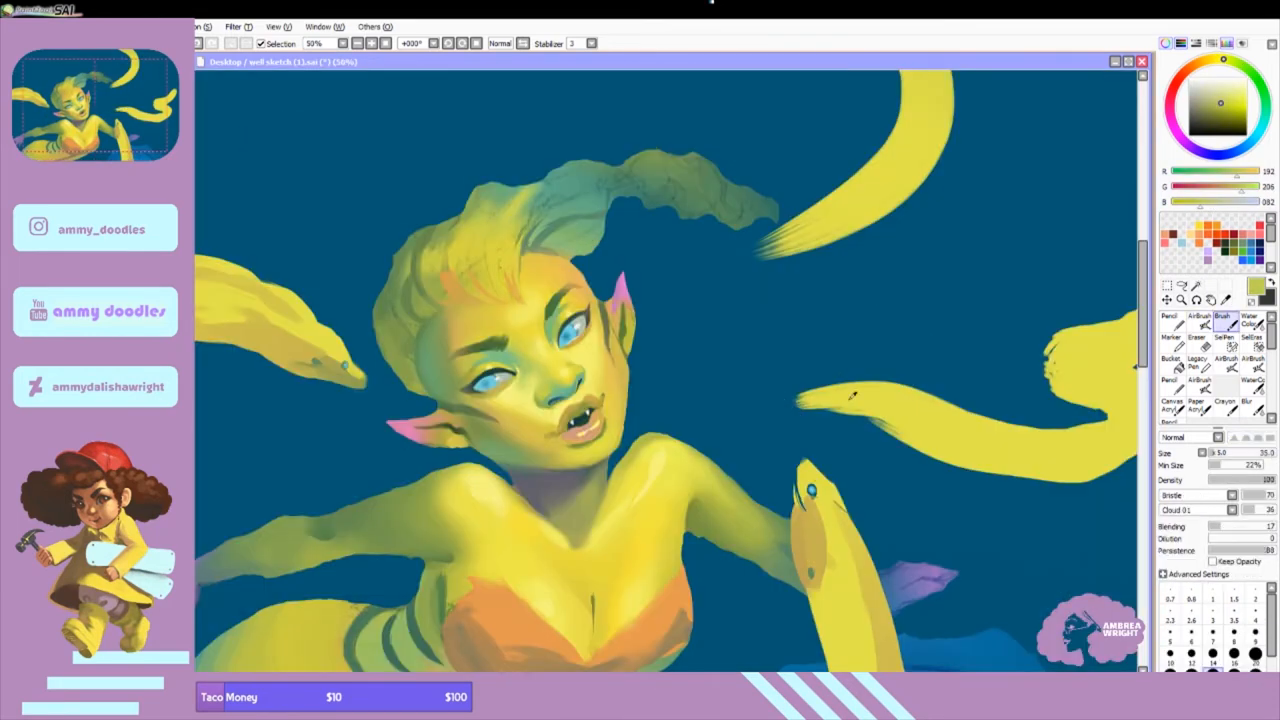
pyautogui.click(1170, 318)
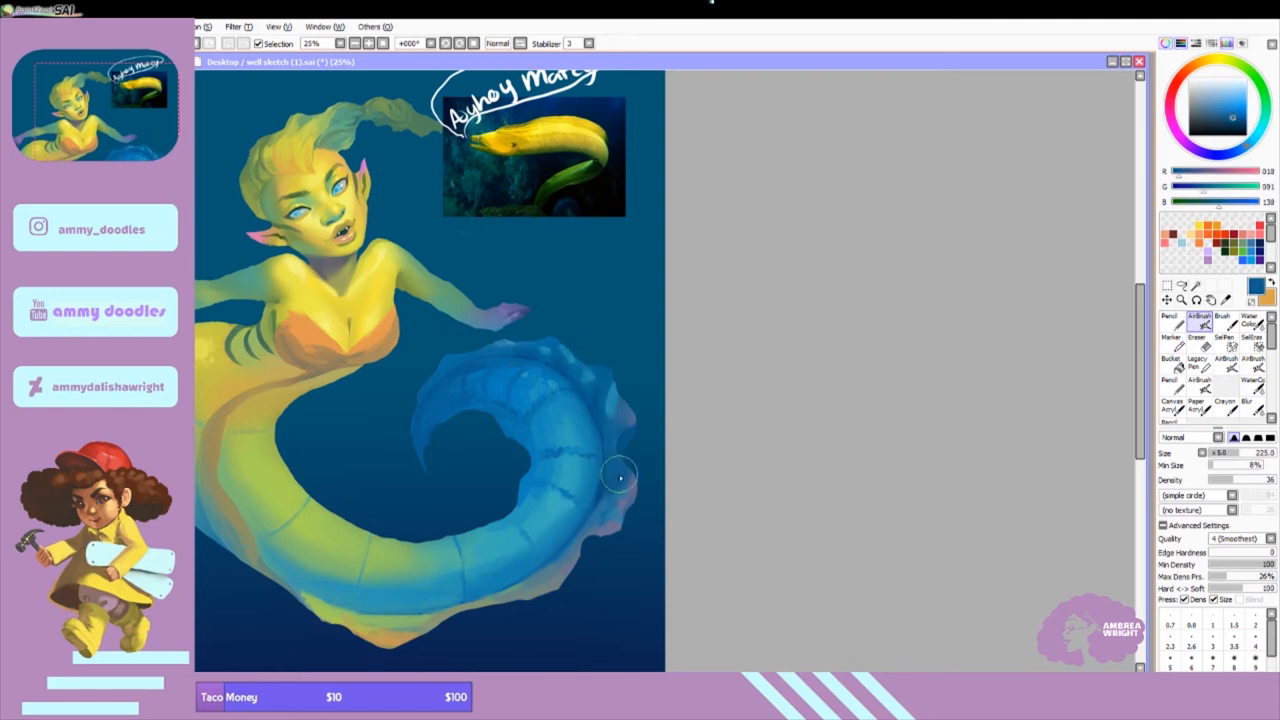
# Blend the blue tail's shading and tidy its edges with short brush strokes
pyautogui.moveTo(620, 476); pyautogui.dragTo(576, 390)
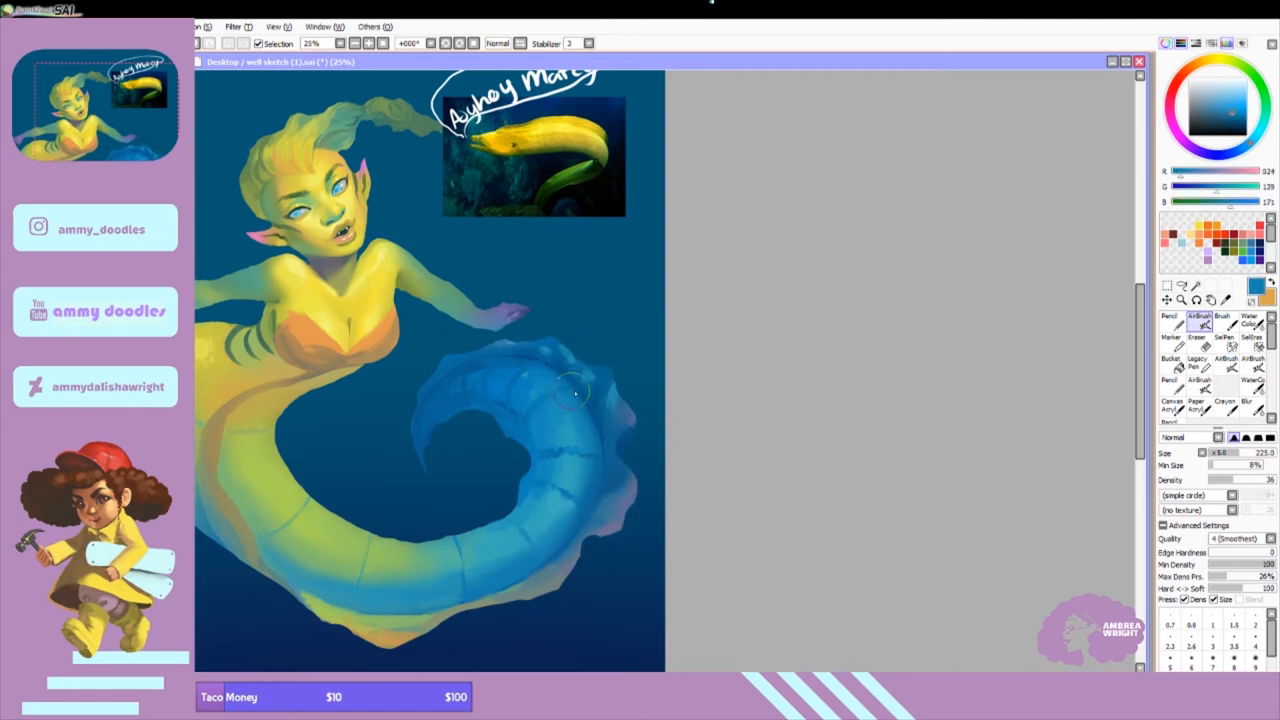
pyautogui.moveTo(576, 390); pyautogui.dragTo(524, 516)
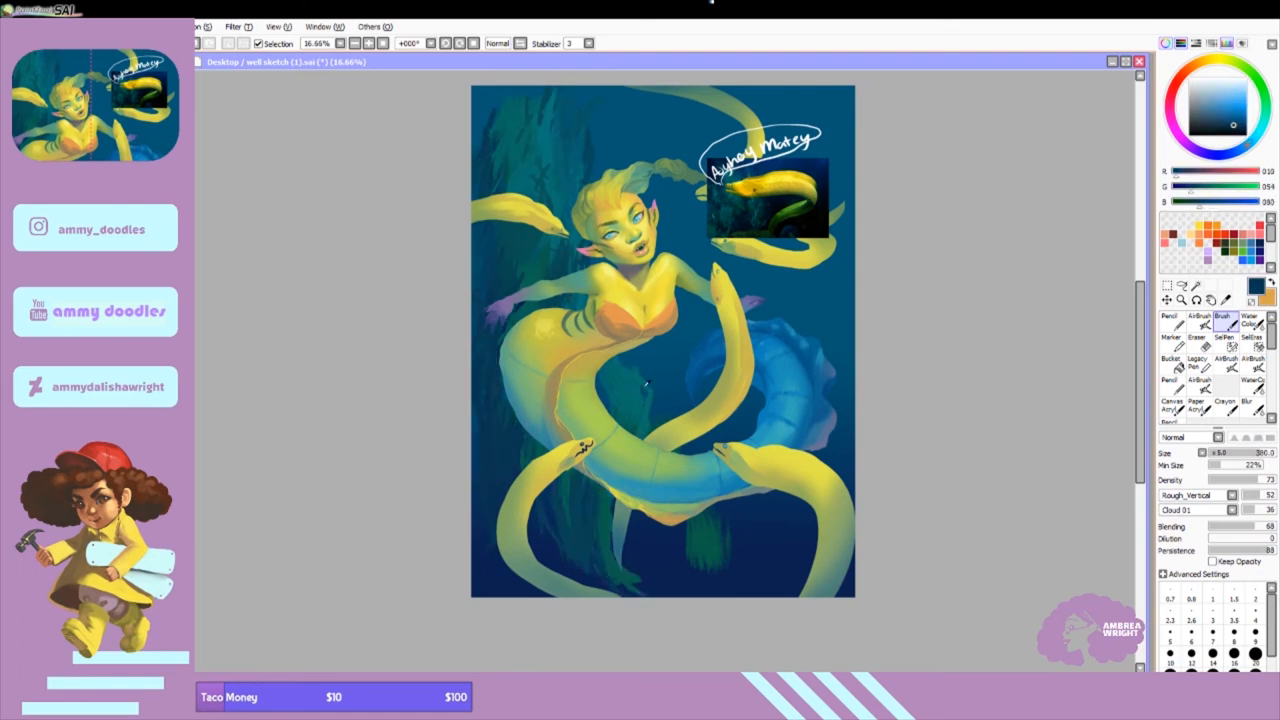
# Paint a yellow eel coiling around the tail over the seaweed-streaked dark background
pyautogui.moveTo(644, 384); pyautogui.dragTo(570, 540)
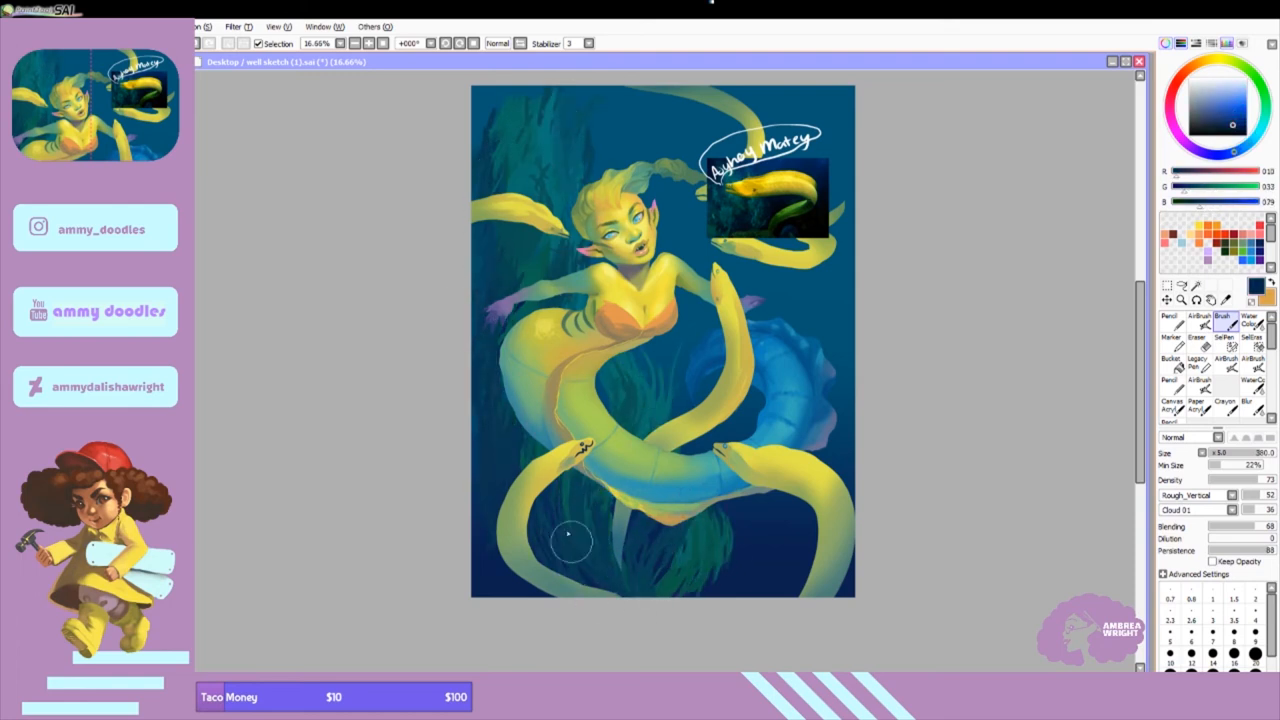